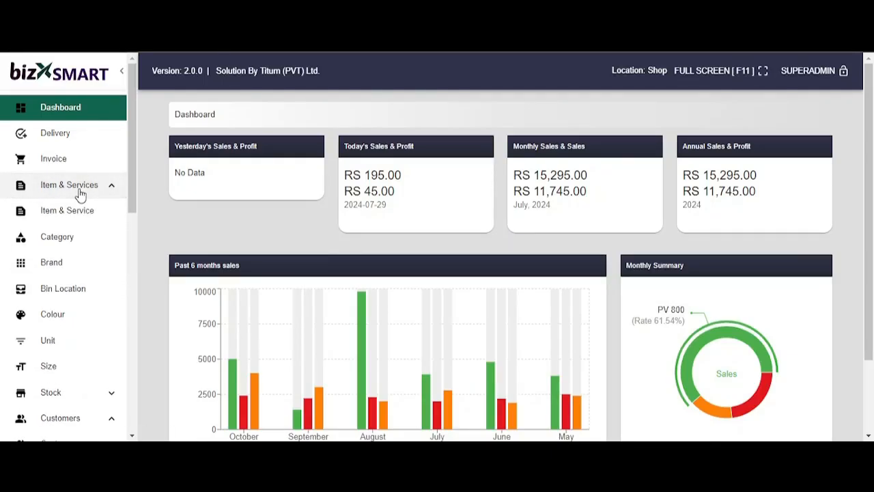
# Step: Create a new item category named Electronics with code 005
pyautogui.click(57, 237)
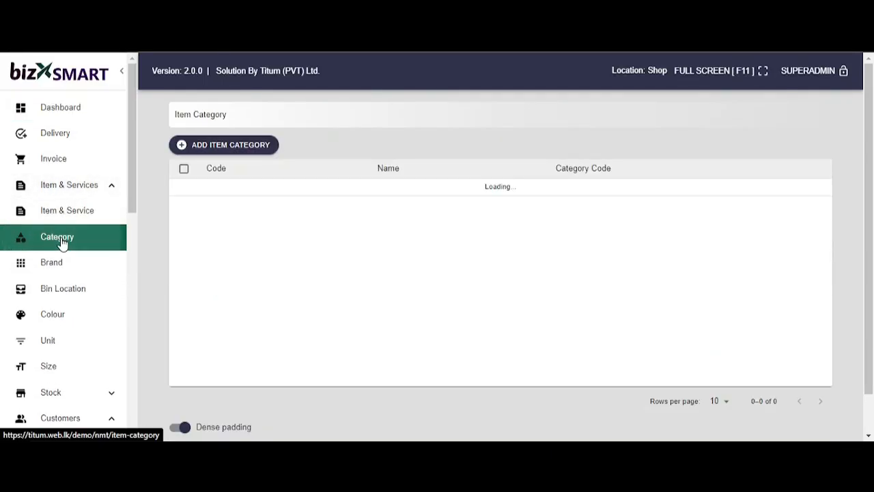
pyautogui.click(224, 145)
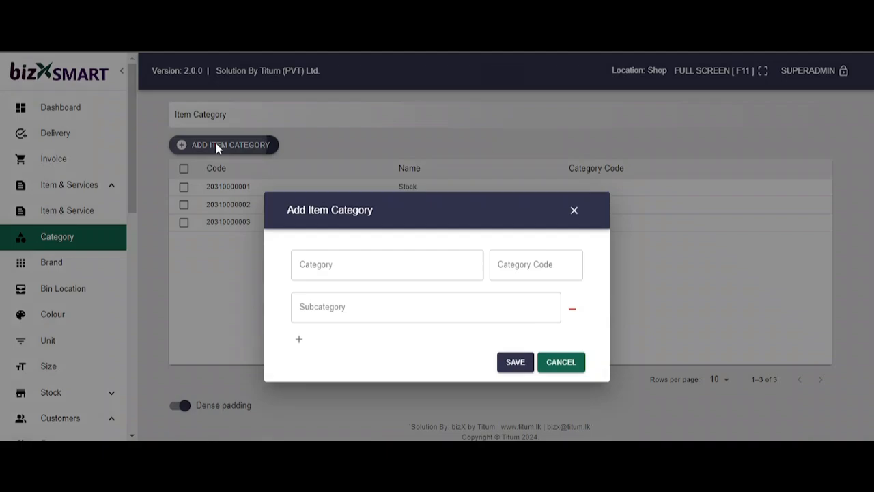
pyautogui.click(386, 225)
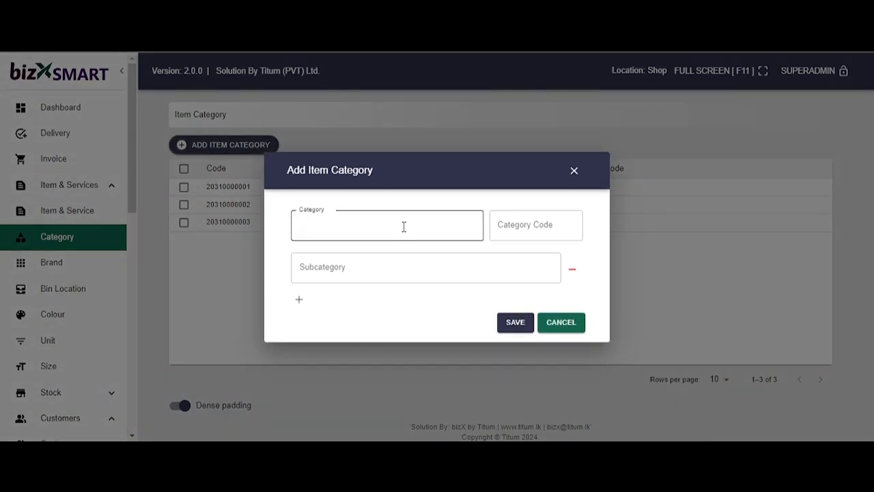
pyautogui.write('Electronics')
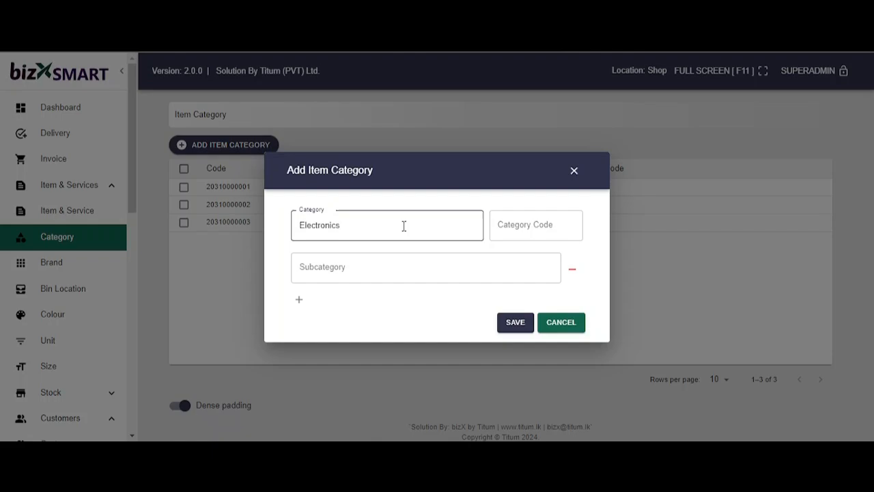
pyautogui.write('0')
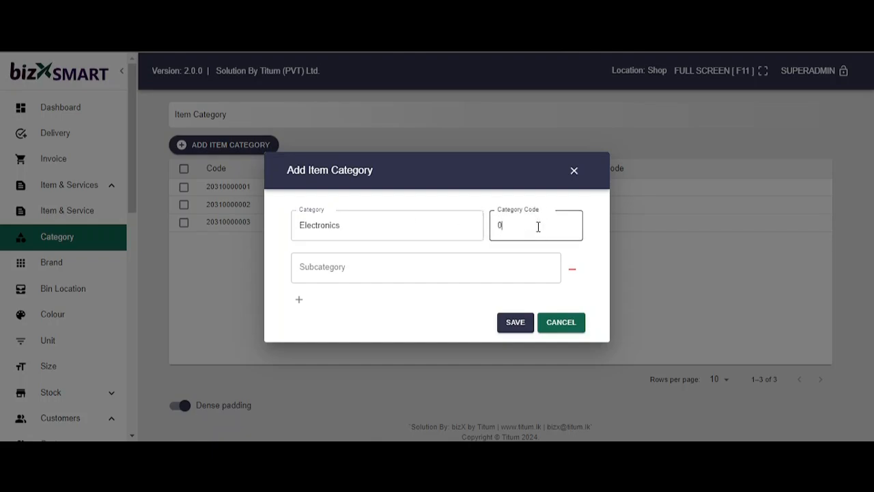
pyautogui.write('05')
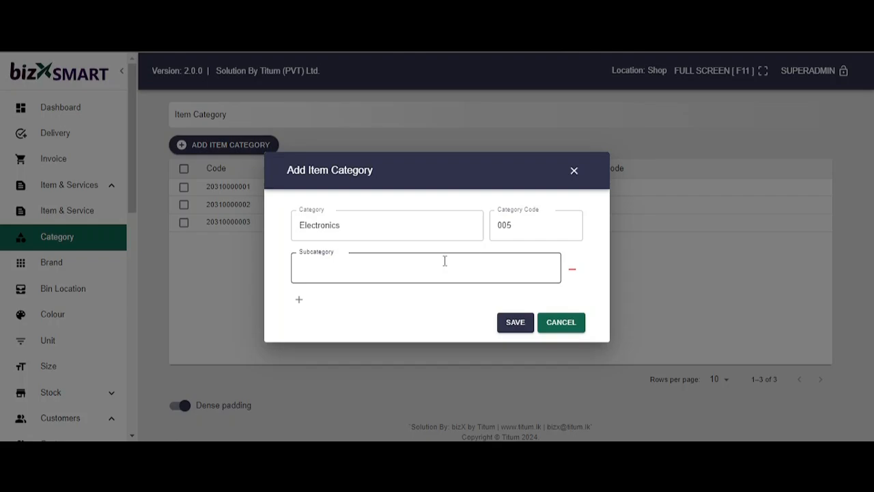
# Step: Add subcategories Phone and Tws and save the Electronics category
pyautogui.write('Phone')
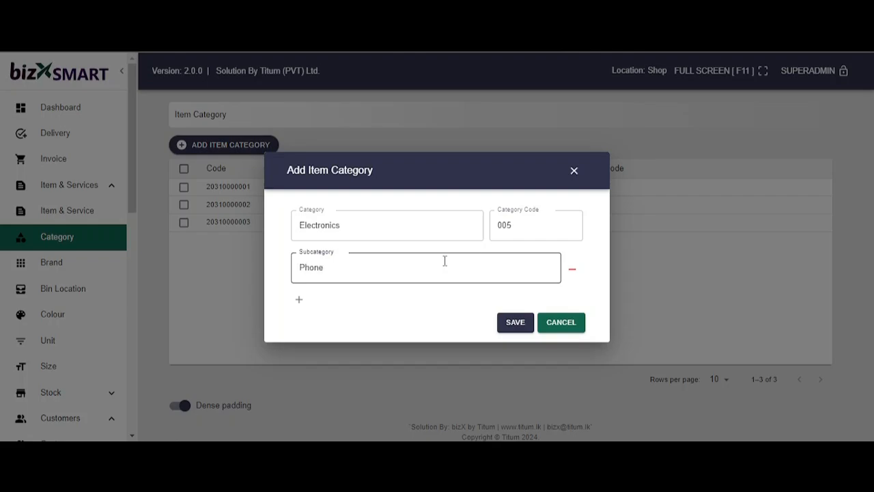
pyautogui.click(298, 299)
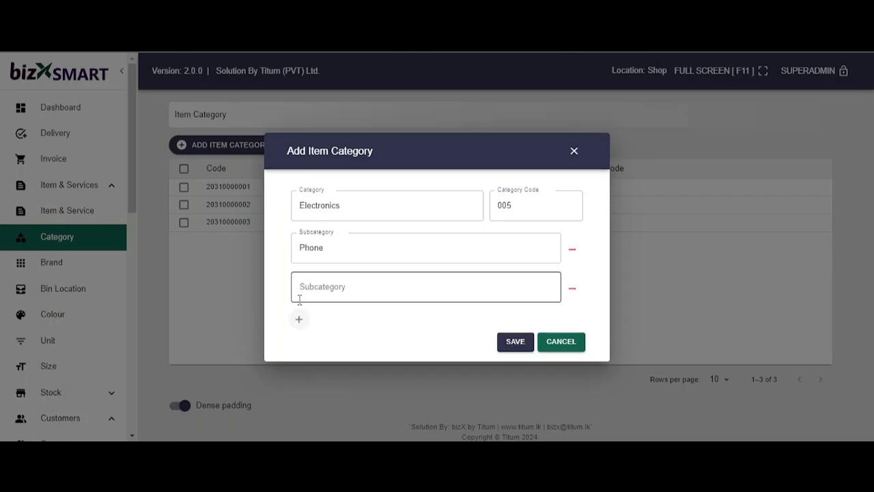
pyautogui.write('Tws')
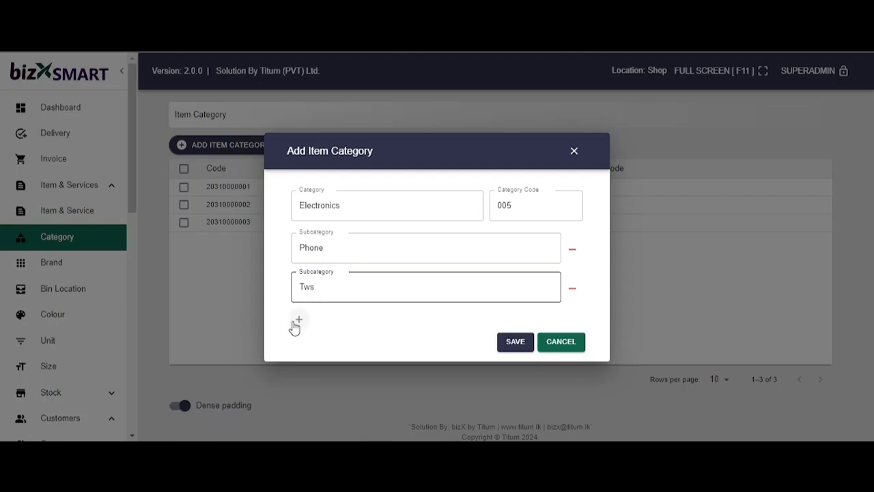
pyautogui.click(515, 342)
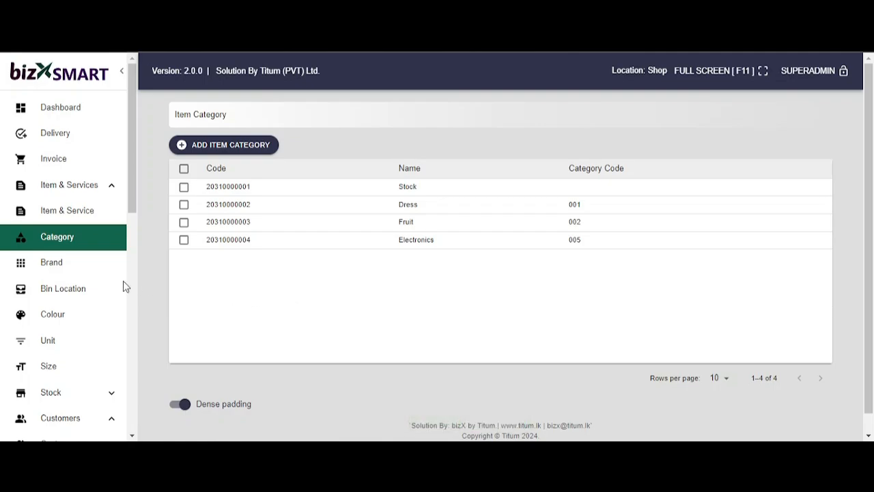
# Step: Add Samsung as a new item brand and save it
pyautogui.click(50, 263)
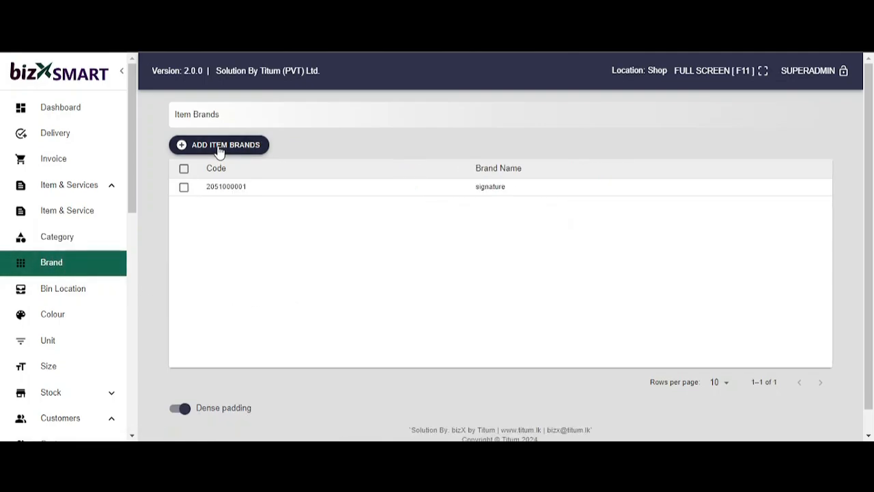
pyautogui.click(218, 145)
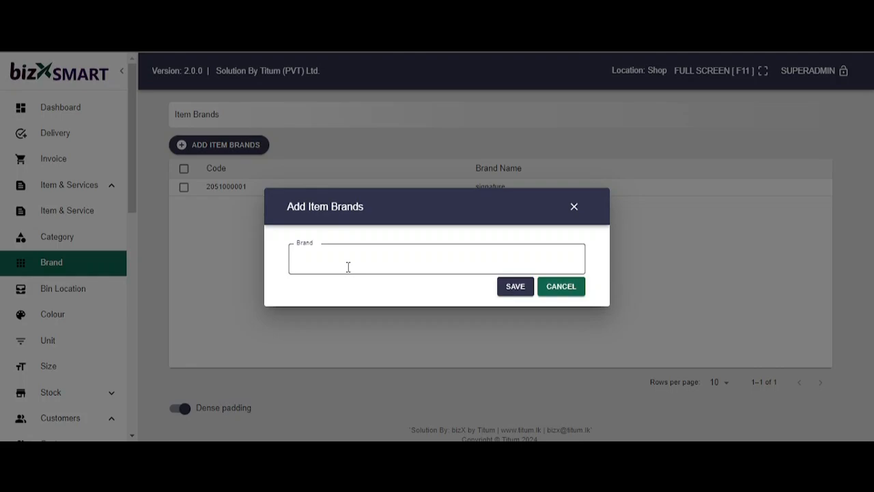
pyautogui.write('Samsun')
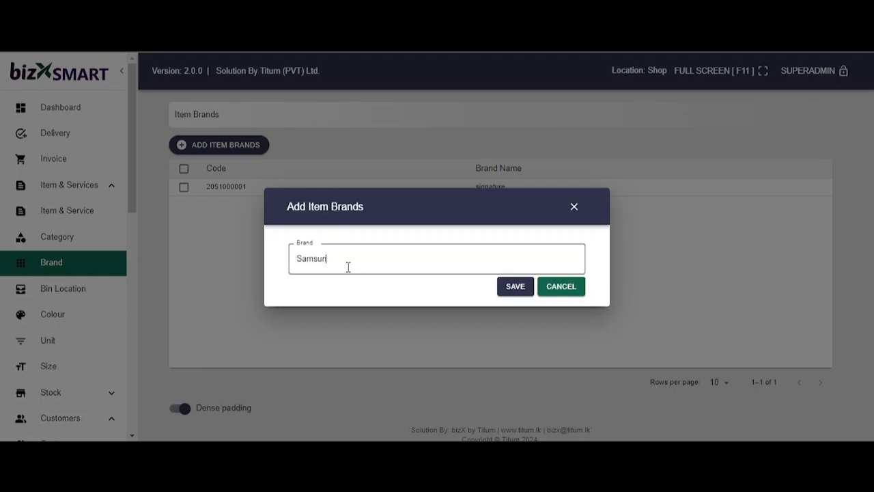
pyautogui.click(515, 287)
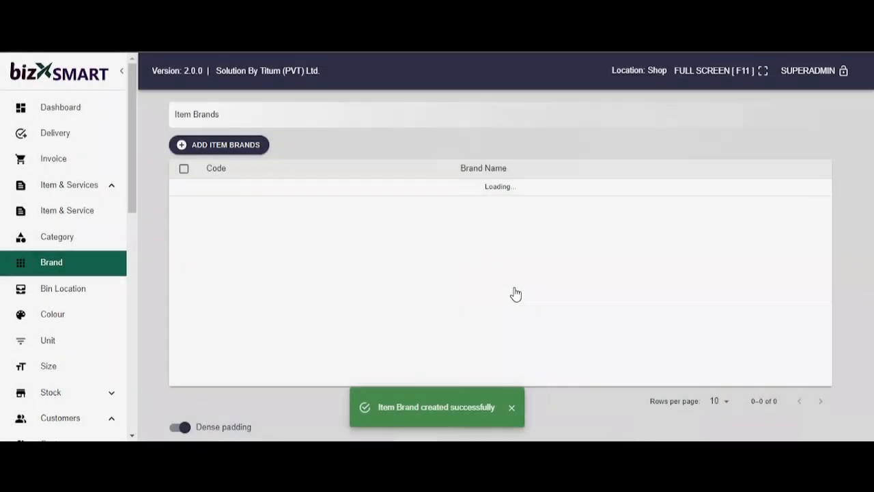
# Step: Add Oppo as a second item brand and save it
pyautogui.click(219, 145)
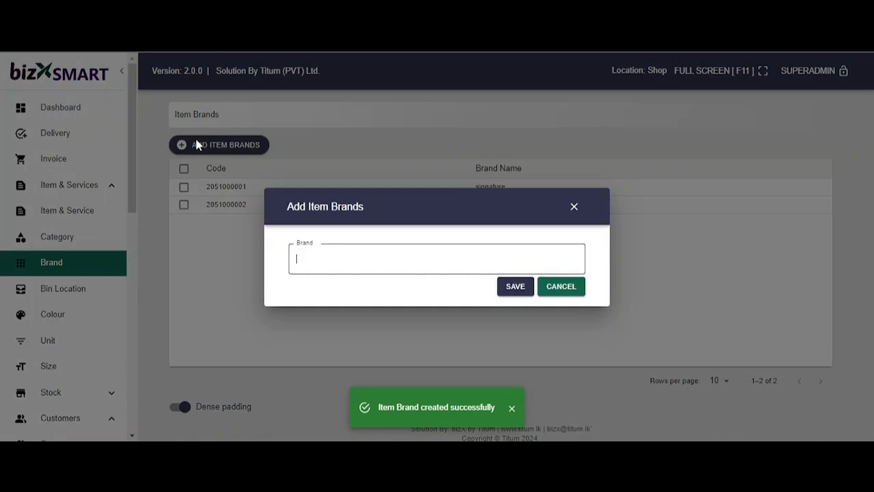
pyautogui.write('Oppo')
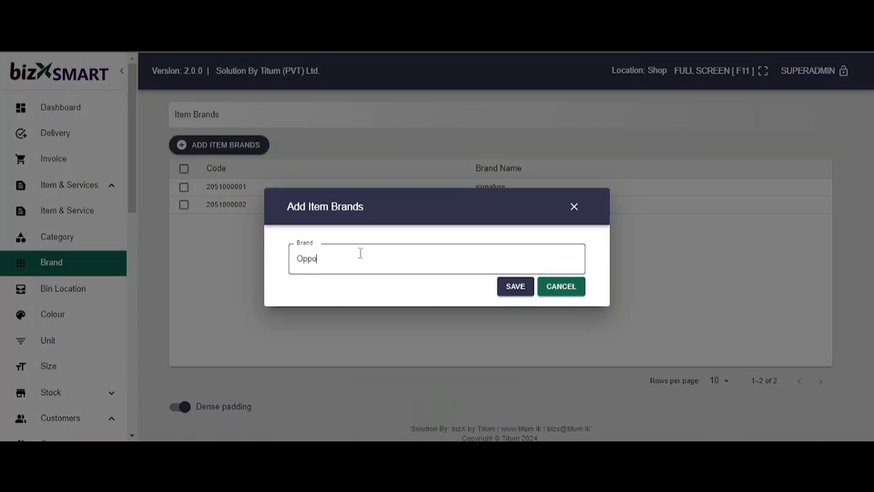
pyautogui.click(515, 287)
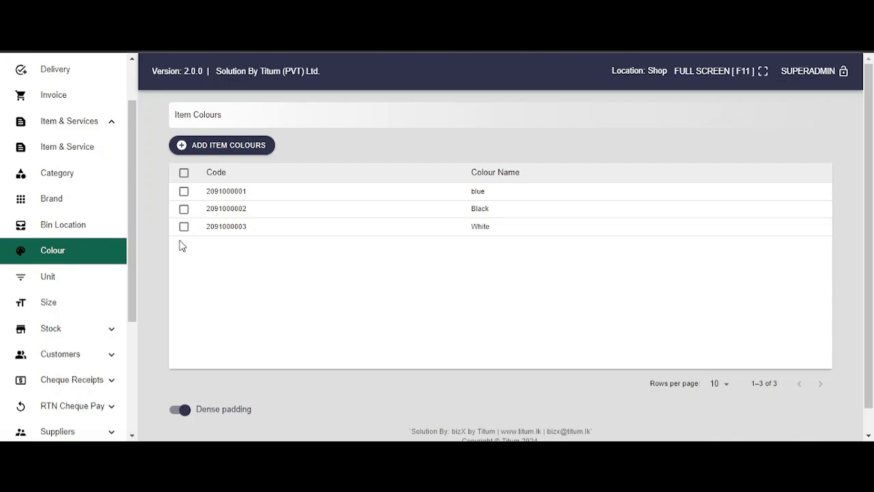
# Step: Add Red as a new item colour and save it
pyautogui.click(222, 145)
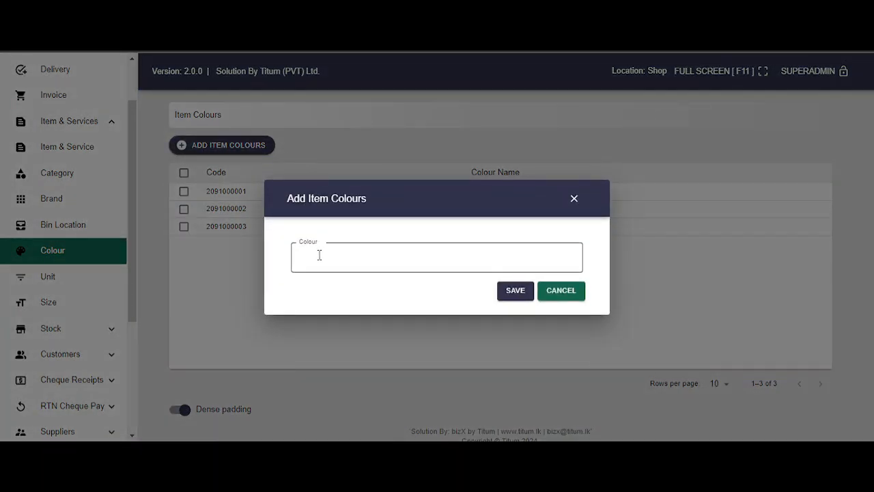
pyautogui.write('Red')
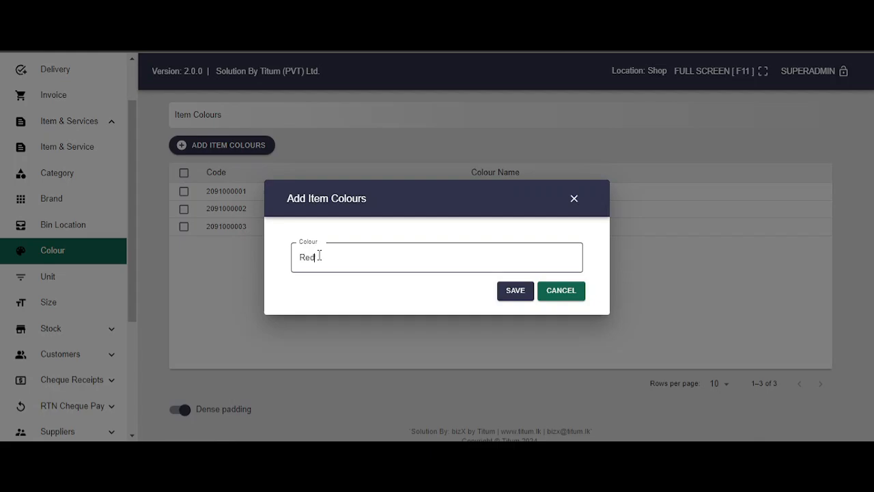
pyautogui.click(515, 290)
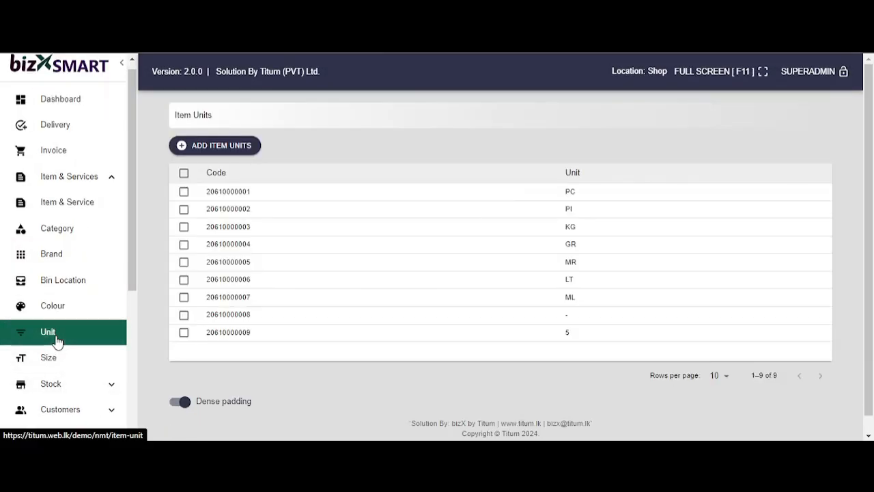
# Step: Add MM as a new item unit and save it
pyautogui.click(215, 145)
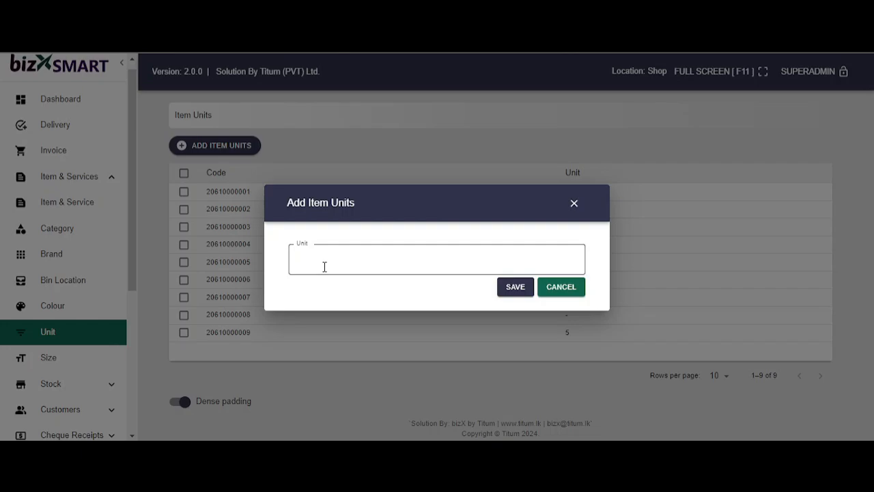
pyautogui.write('MM')
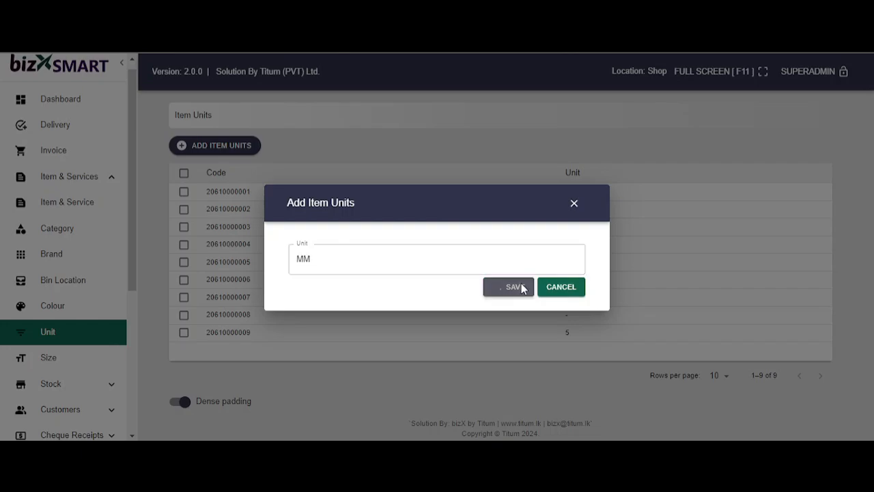
pyautogui.click(508, 287)
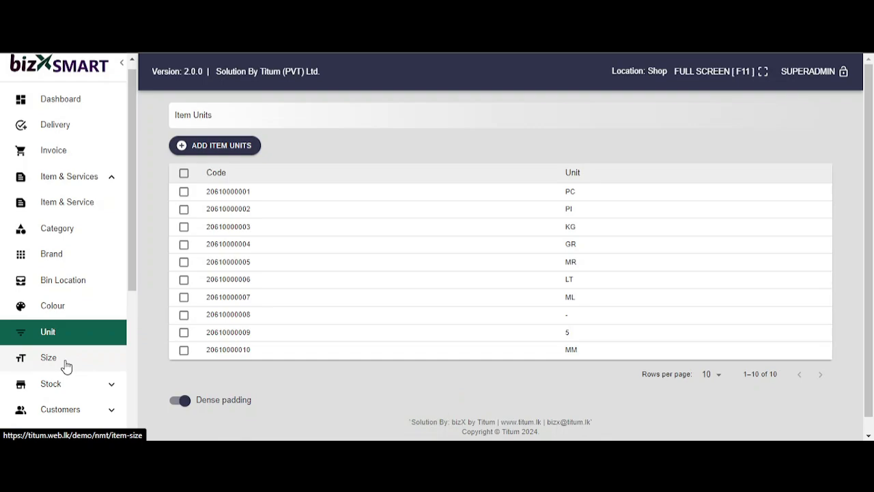
# Step: View the item sizes list, then return to the sales dashboard
pyautogui.click(48, 357)
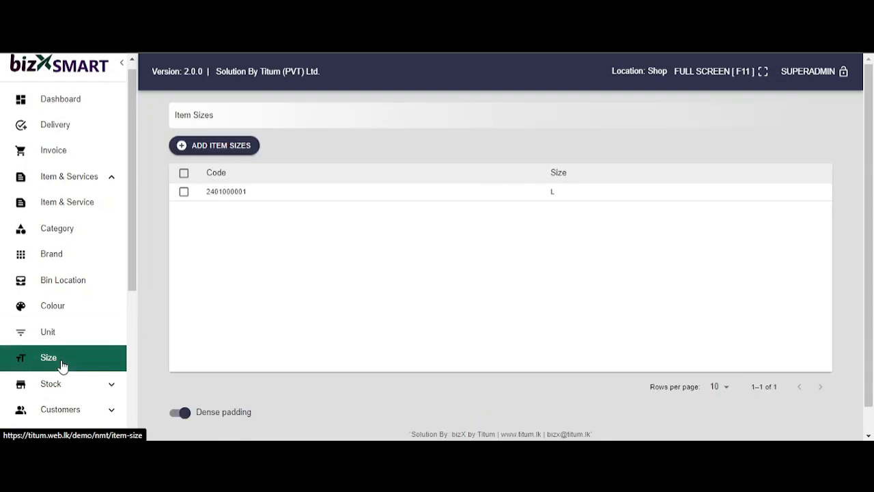
pyautogui.click(214, 145)
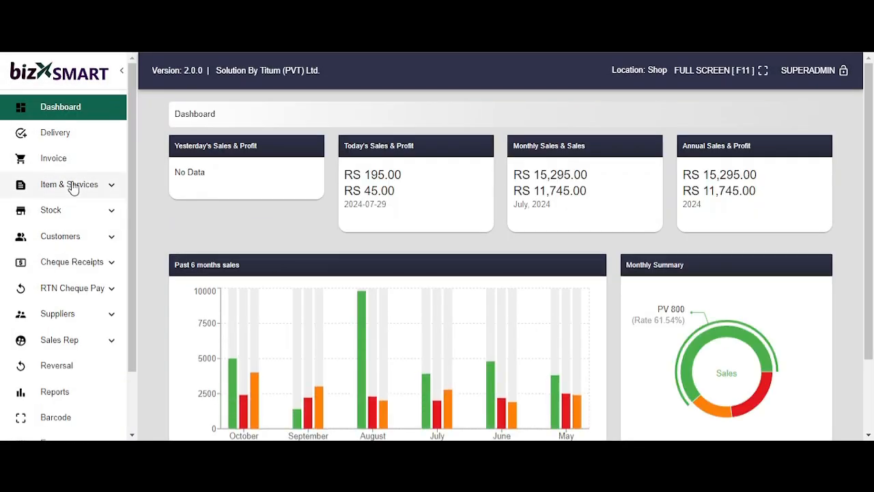
# Step: Start a new item Galaxy A52 4g in the Electronics category with barcode 005
pyautogui.click(68, 184)
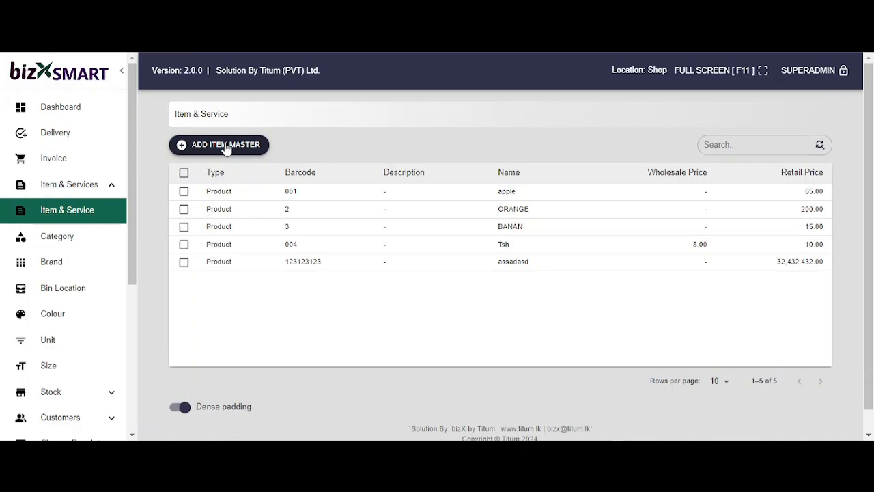
pyautogui.click(219, 145)
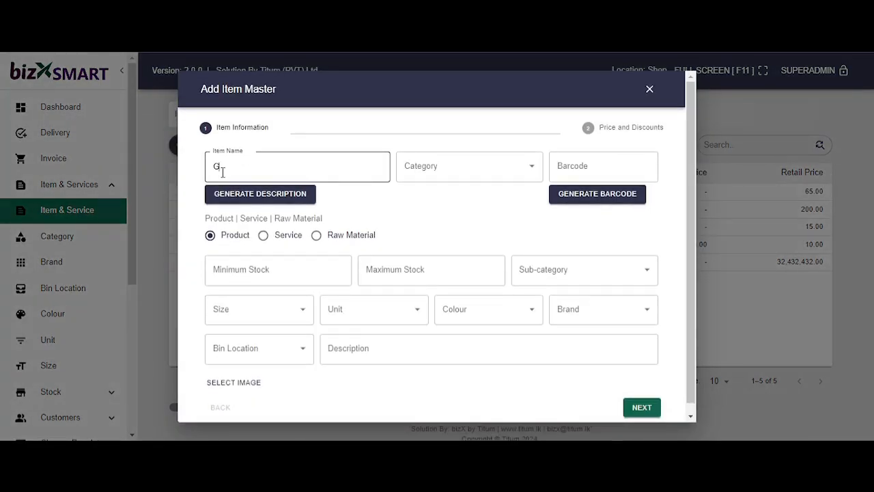
pyautogui.write('alaxy A52 4g')
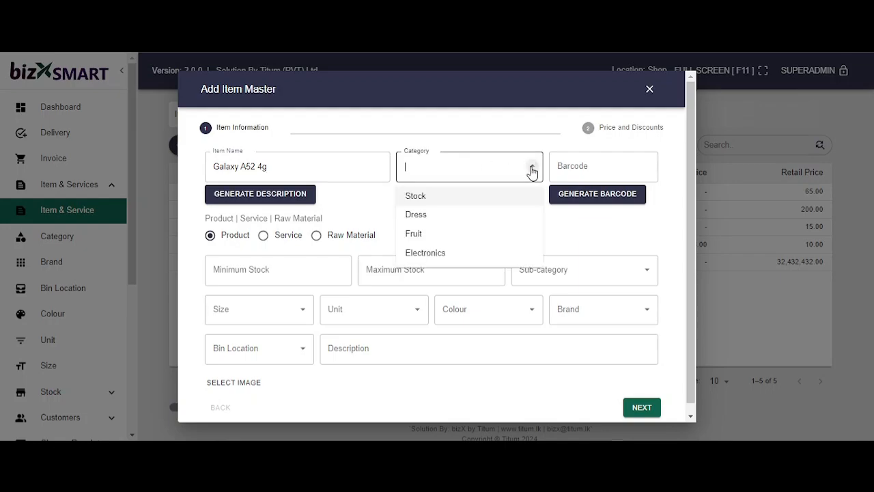
pyautogui.click(424, 253)
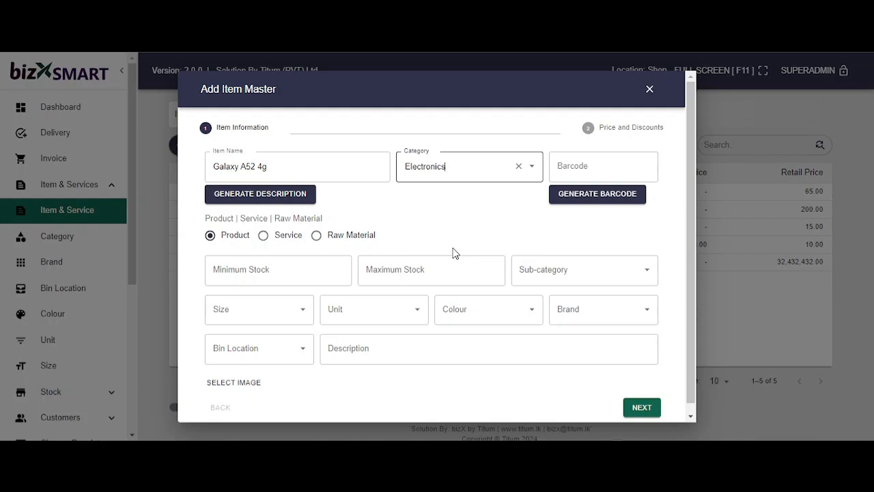
pyautogui.write('005')
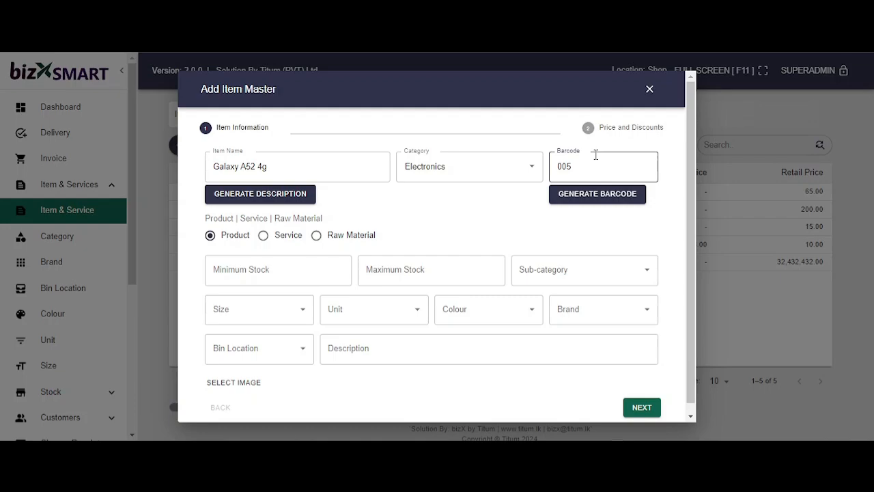
# Step: Set minimum stock 1, maximum stock 10 and sub-category Phone
pyautogui.click(278, 271)
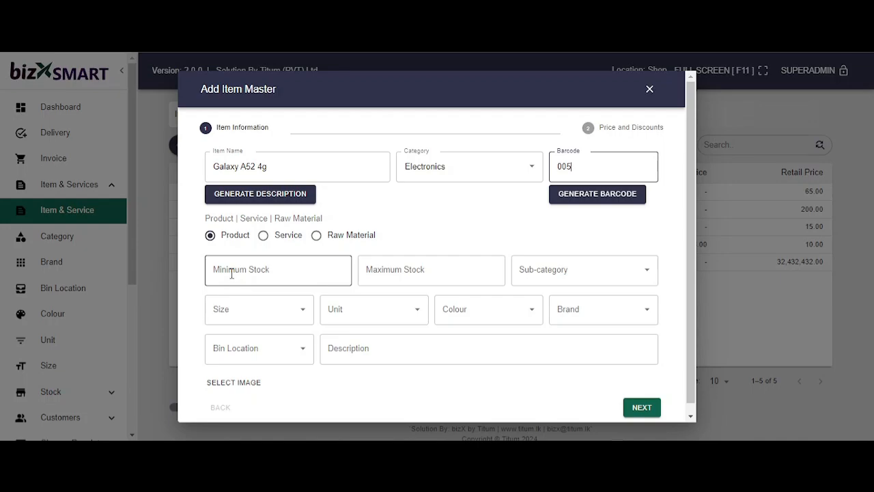
pyautogui.write('1')
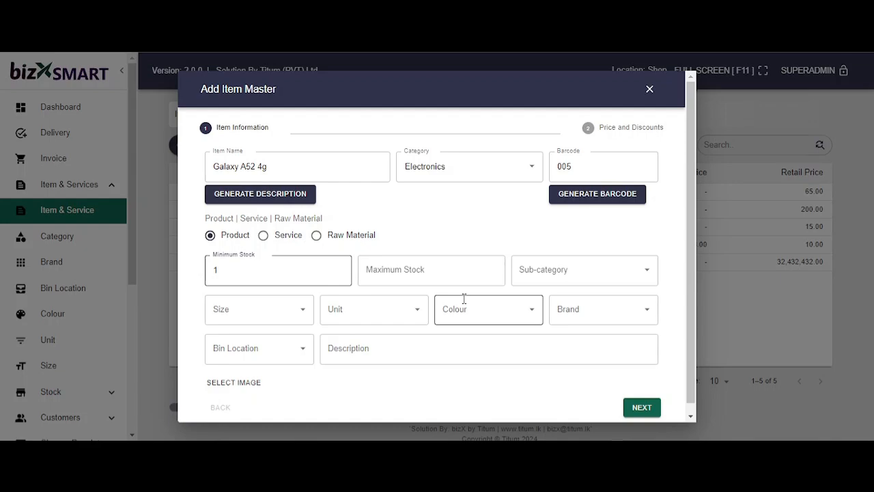
pyautogui.write('10')
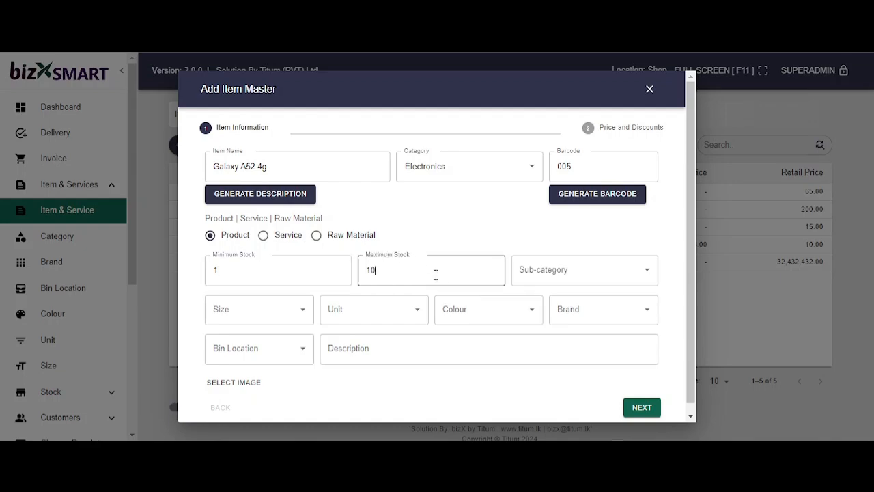
pyautogui.click(585, 271)
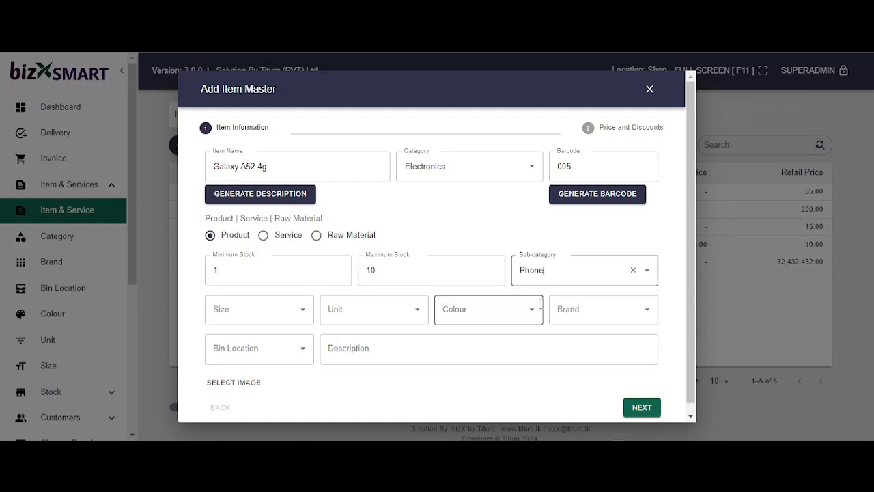
# Step: Set the unit and colour Black, then continue to the pricing details
pyautogui.click(374, 309)
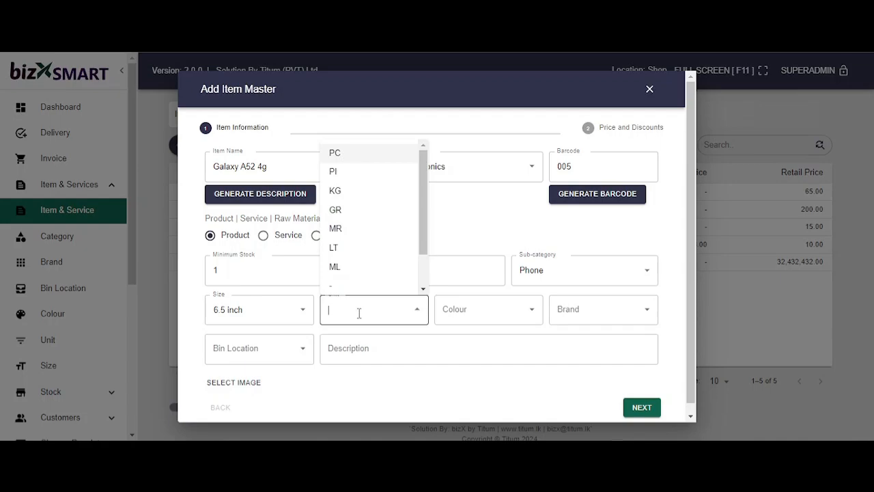
pyautogui.moveTo(366, 159)
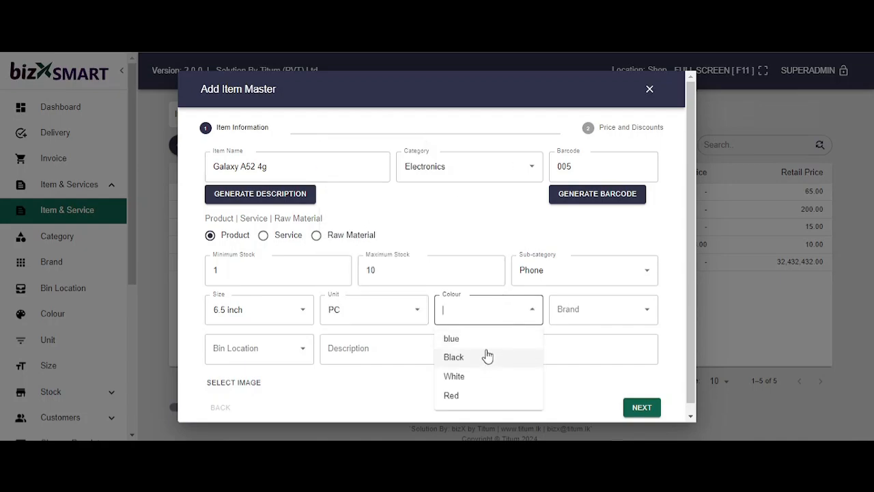
pyautogui.click(453, 358)
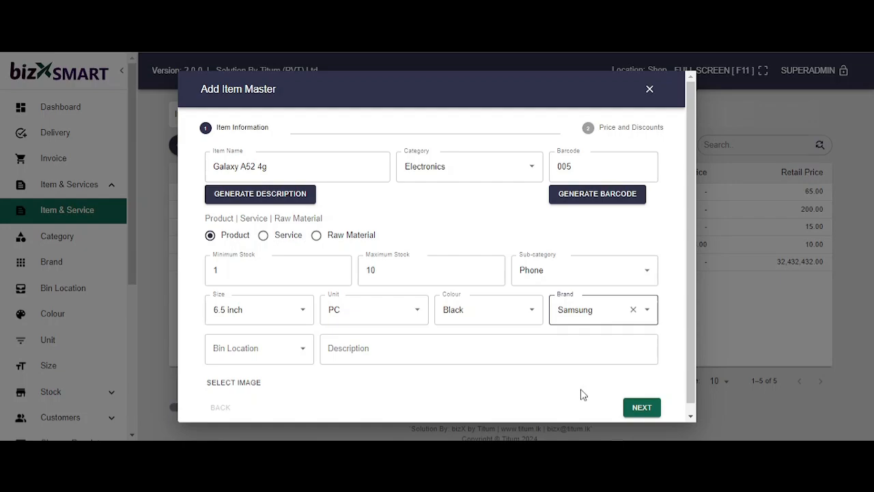
pyautogui.click(642, 407)
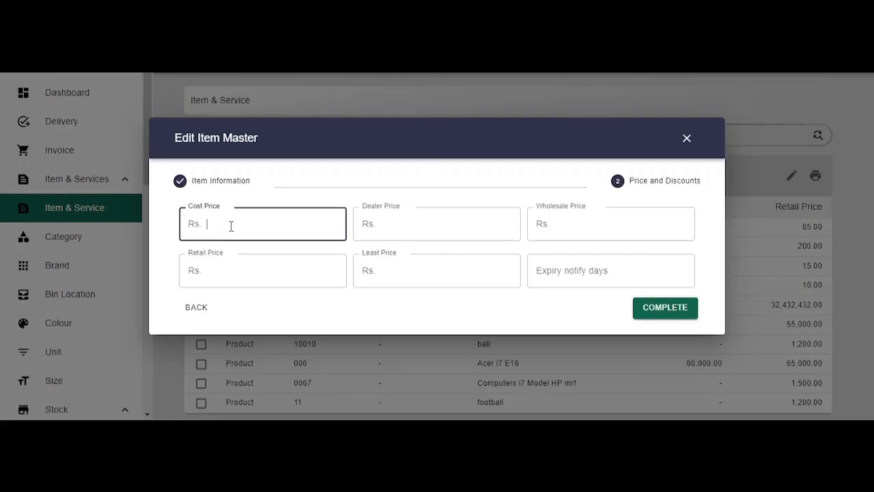
# Step: Enter dealer price 55,000 and wholesale price 55,000
pyautogui.click(437, 224)
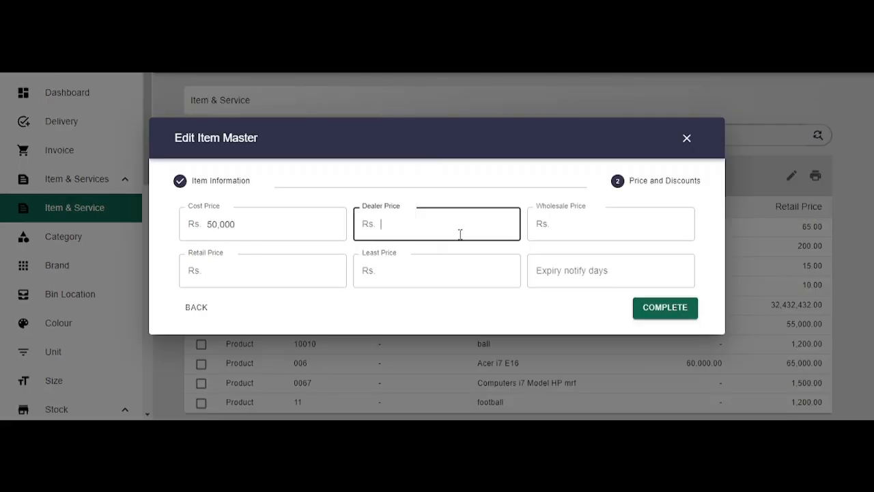
pyautogui.write('55,000')
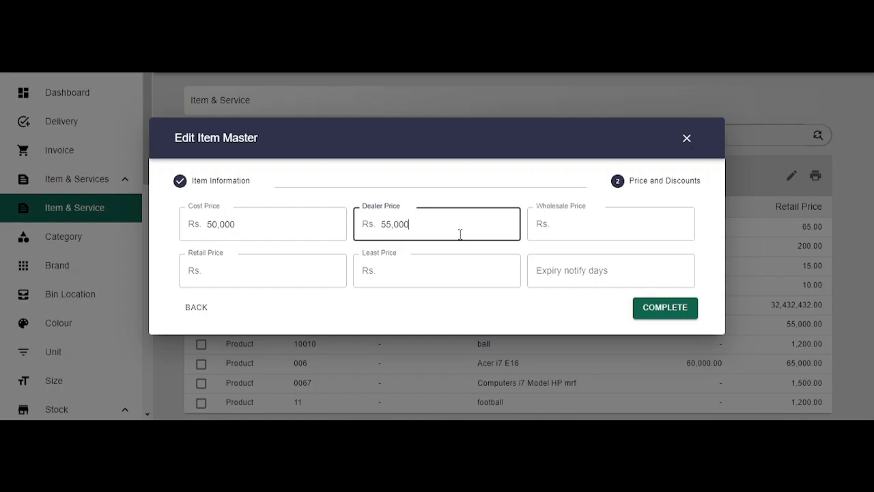
pyautogui.click(610, 224)
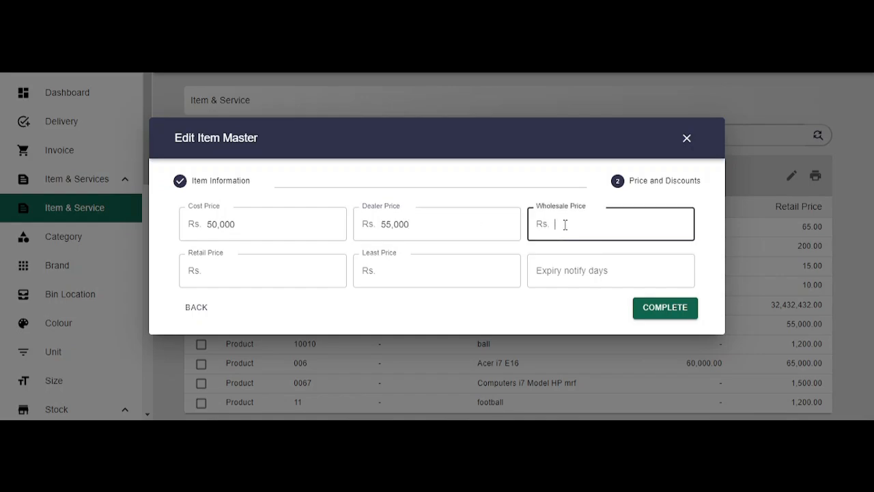
pyautogui.write('55,000')
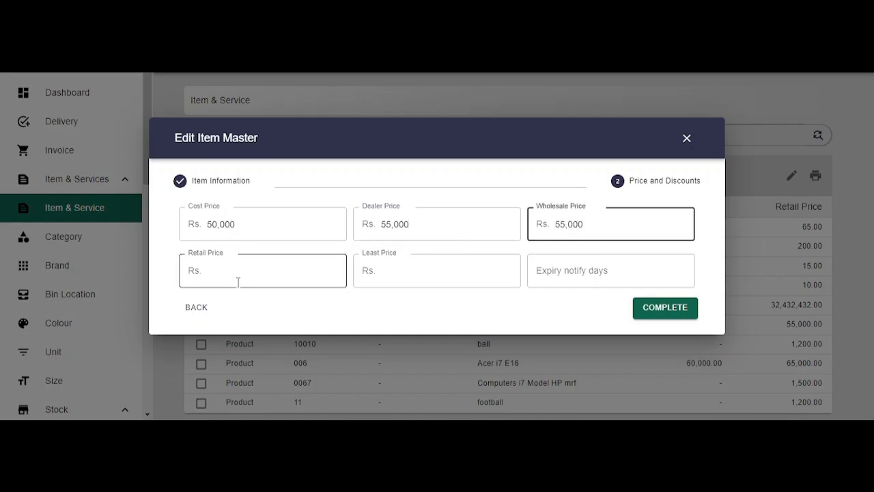
# Step: Enter retail price 60,000 and least price 690, then complete the new item
pyautogui.write('60,000')
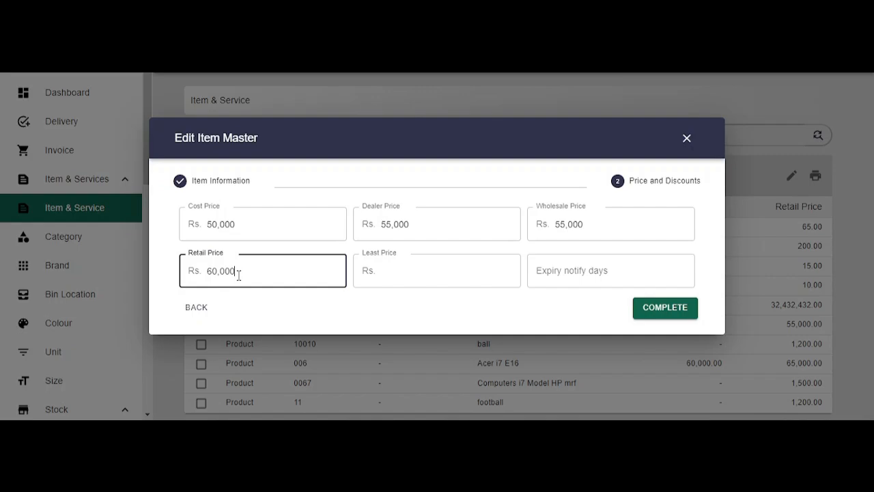
pyautogui.write('690')
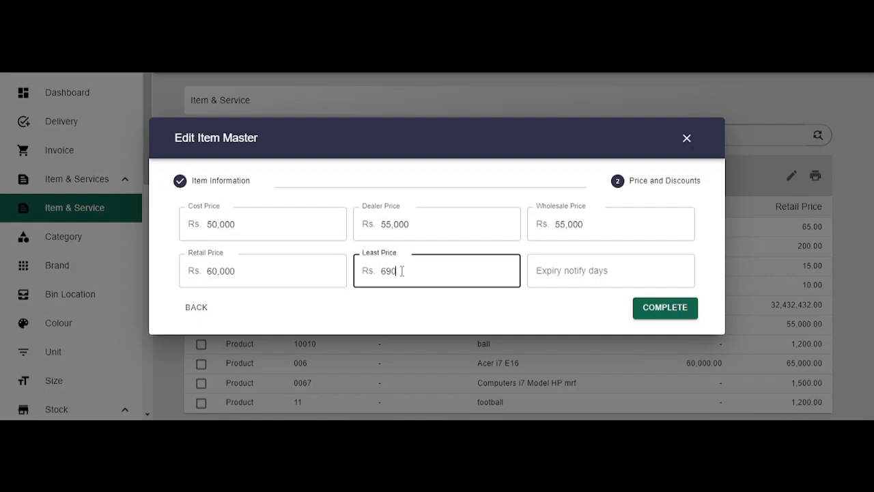
pyautogui.click(665, 309)
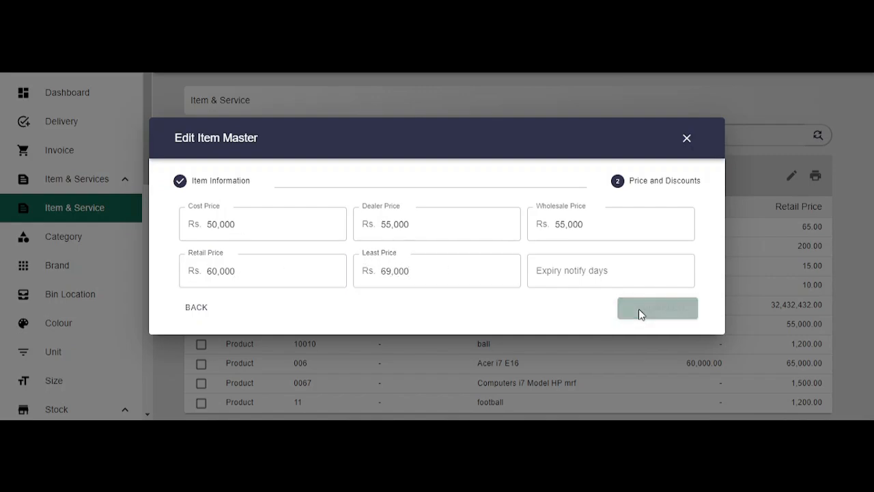
pyautogui.click(658, 309)
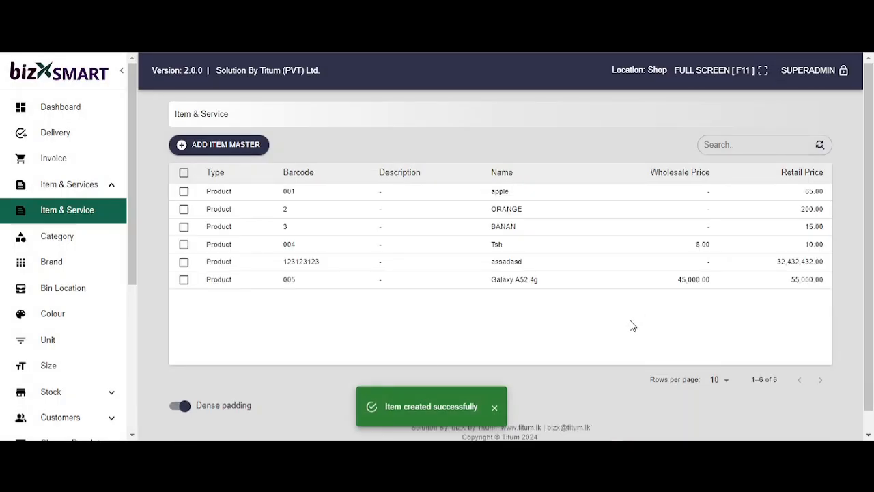